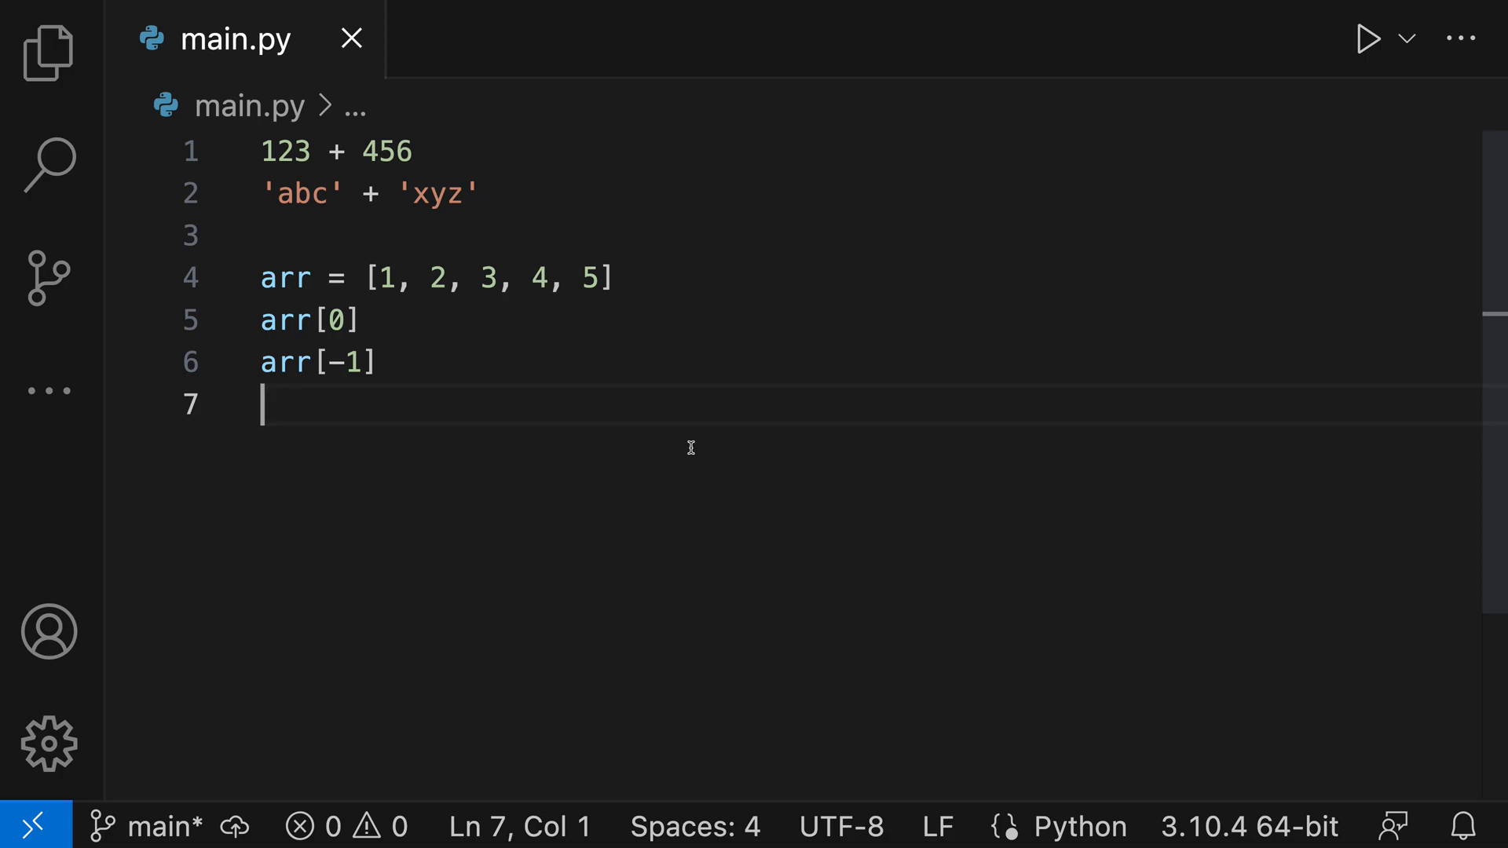
# Step: Run line 1, 123 + 456, in a new Python REPL to get 579
pyautogui.click(400, 151)
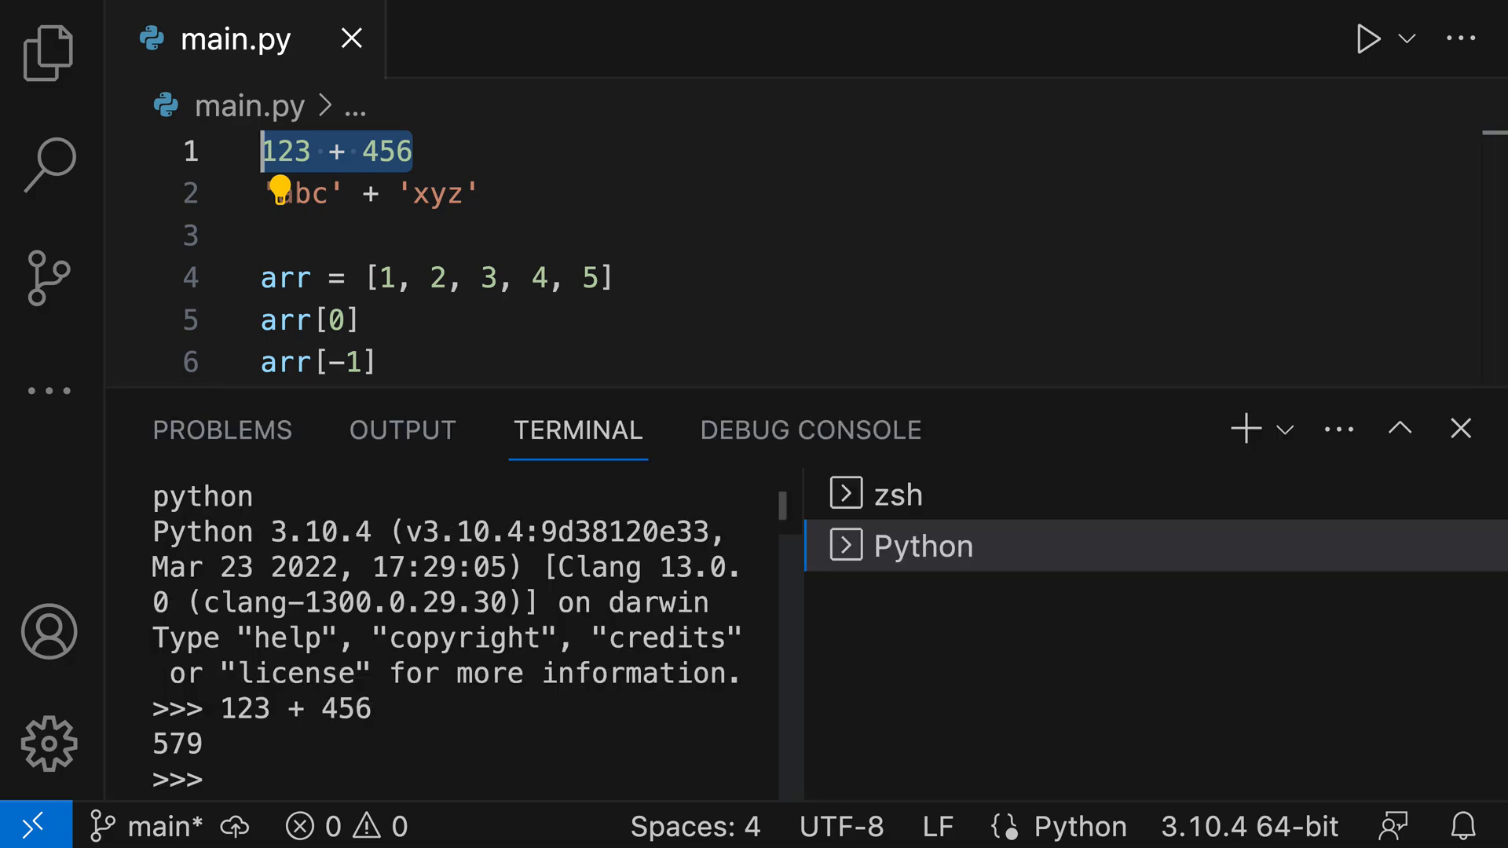
pyautogui.moveTo(468, 402)
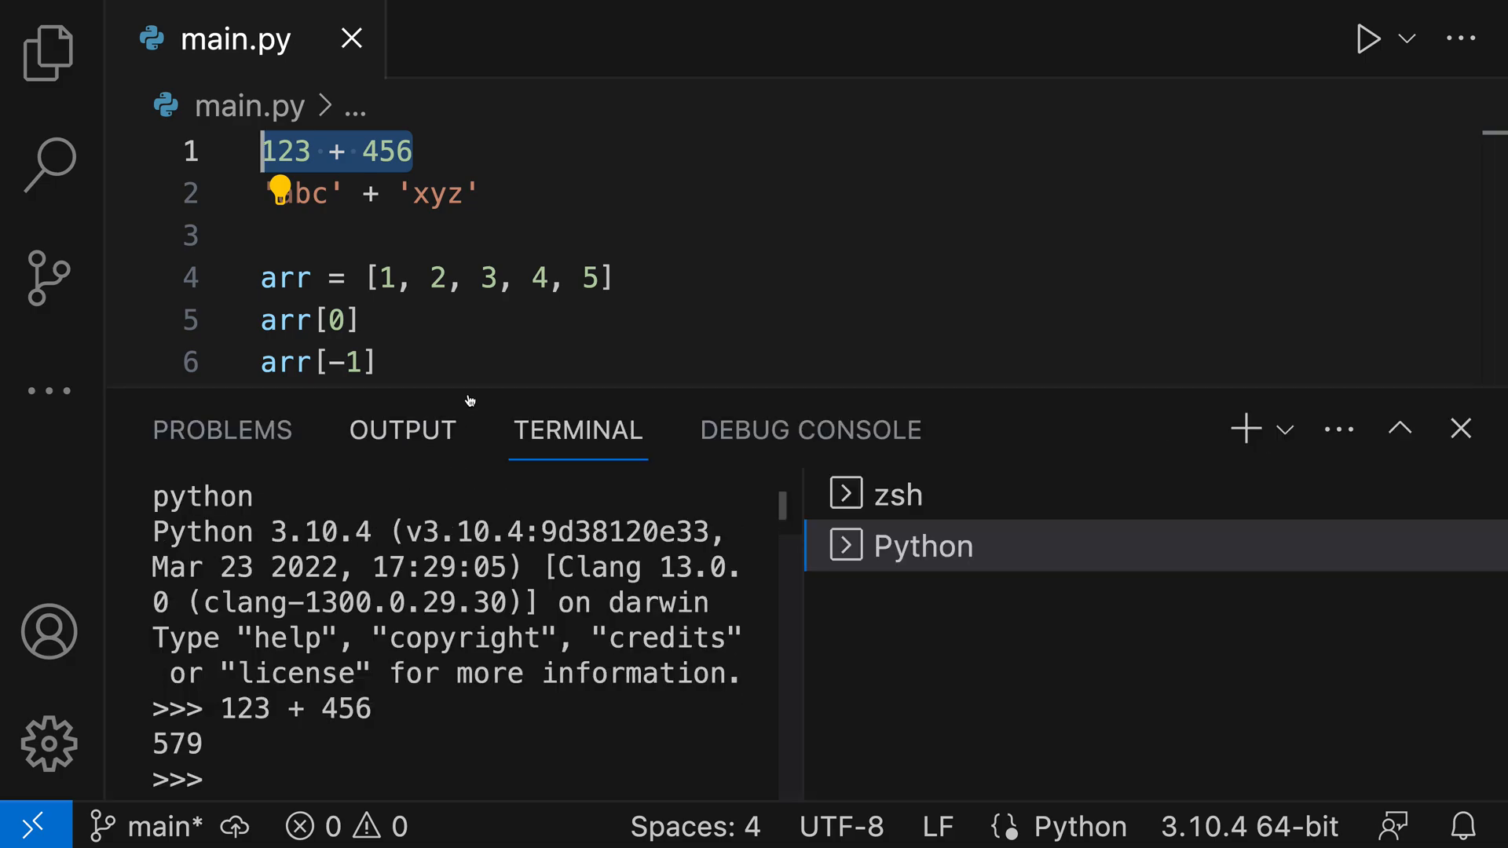
pyautogui.moveTo(246, 151)
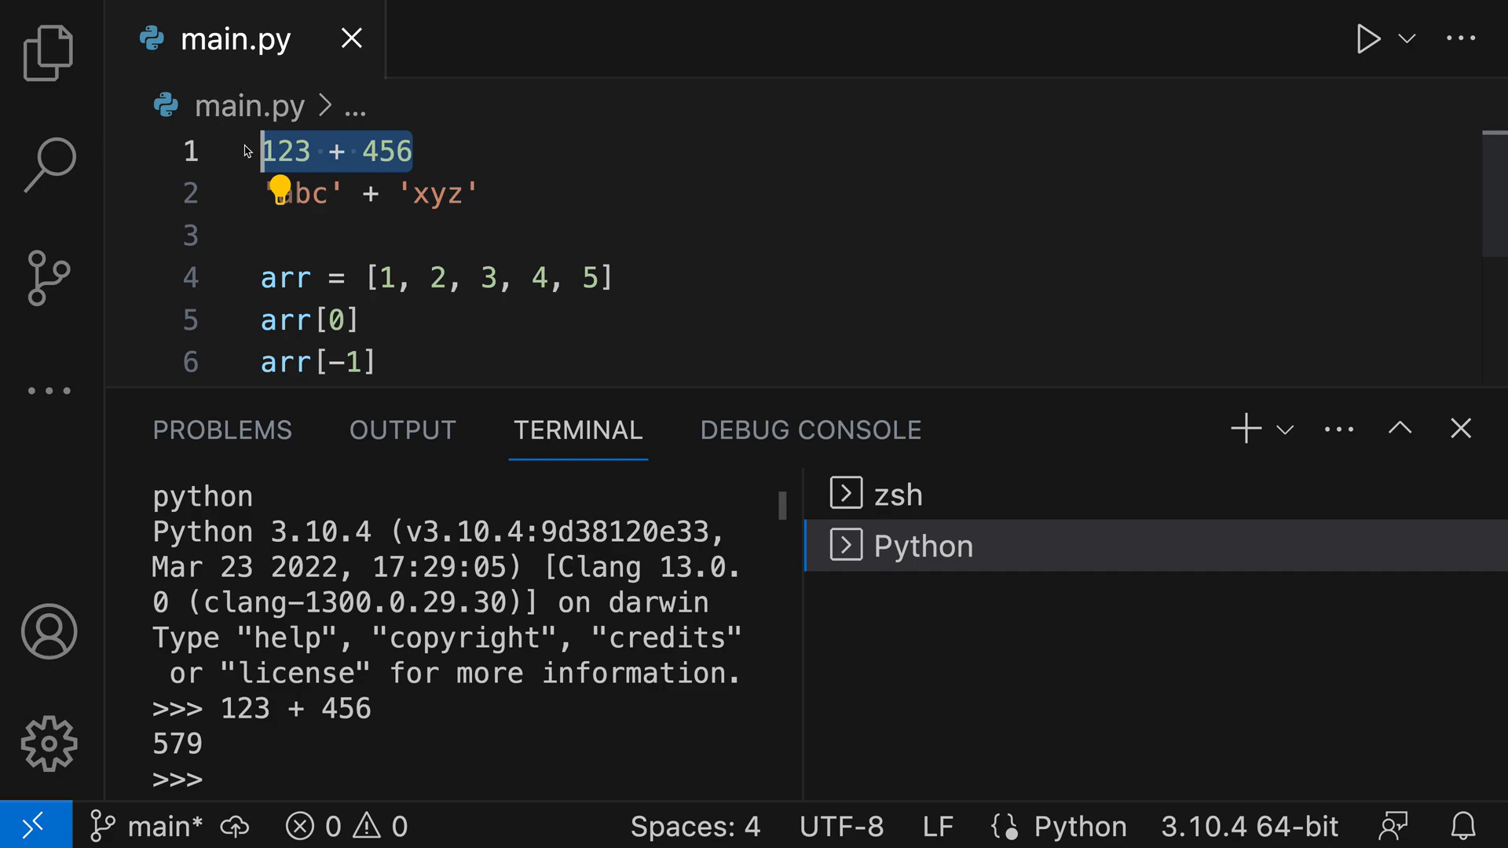
pyautogui.moveTo(388, 241)
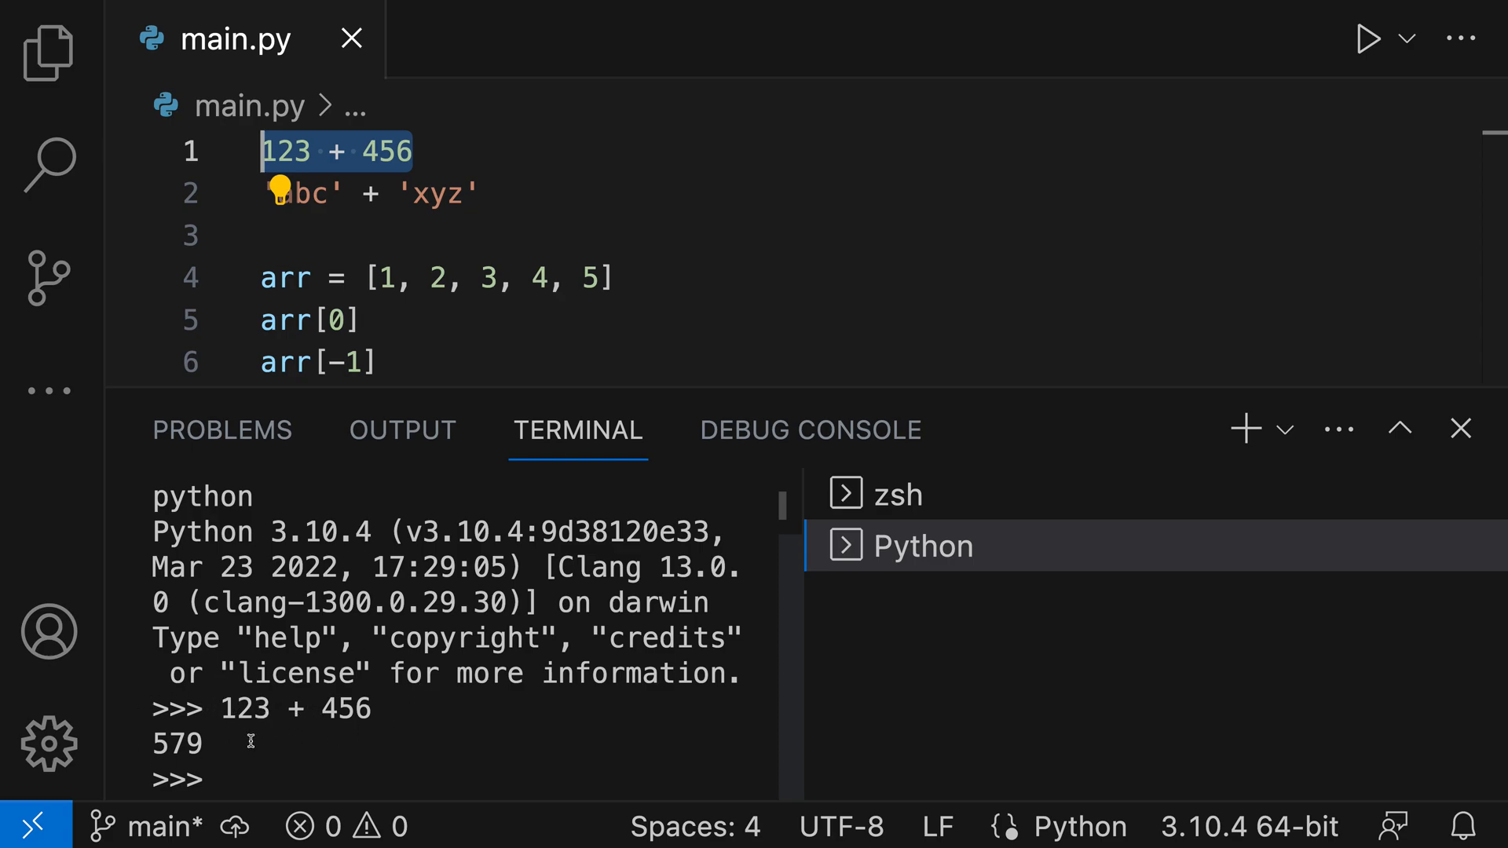
# Step: Send line 2, 'abc' + 'xyz', to the REPL, returning 'abcxyz'
pyautogui.click(481, 194)
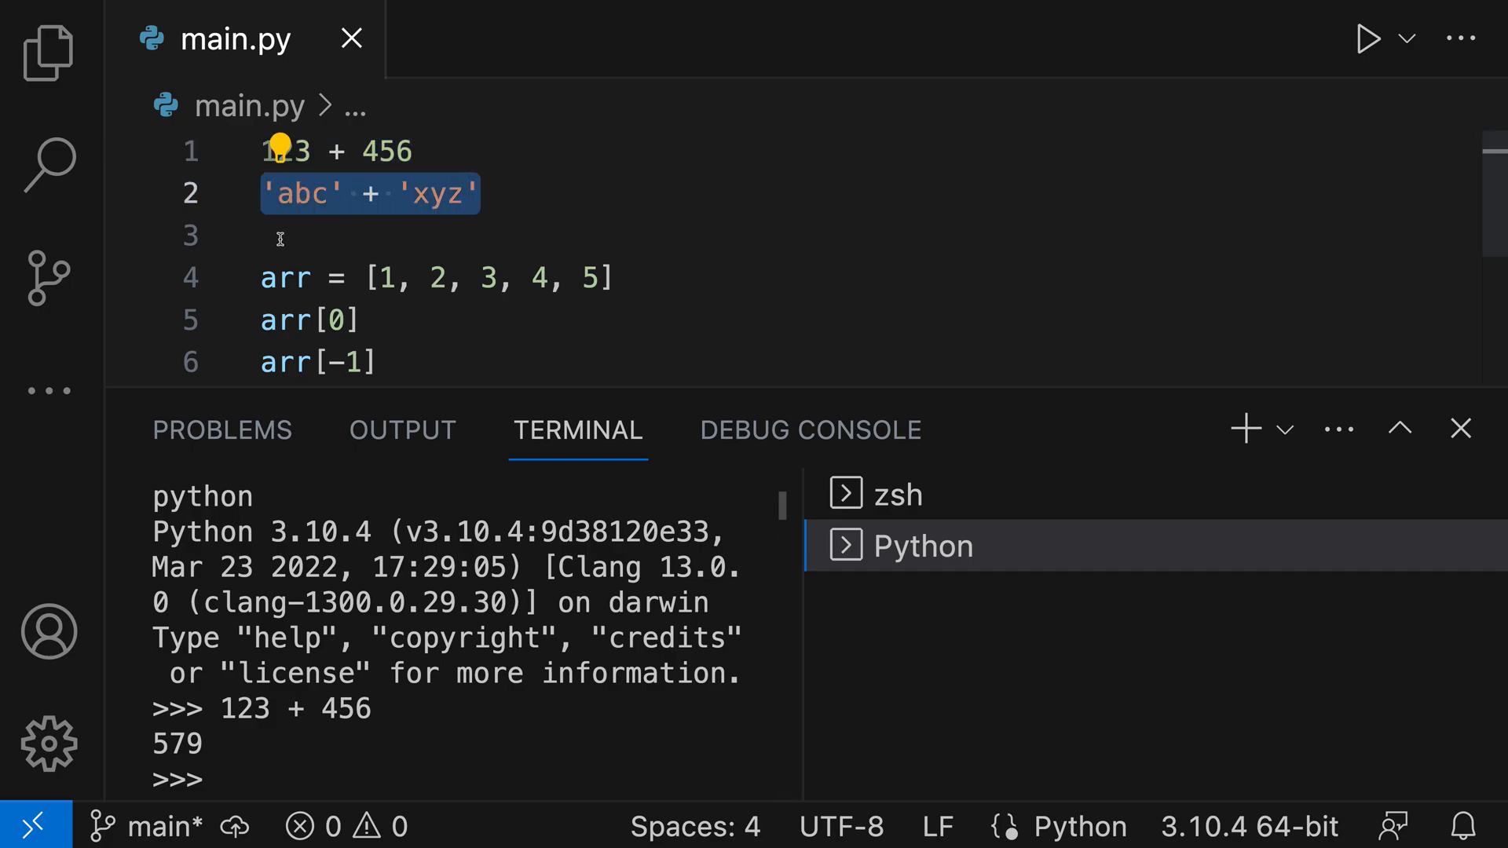
pyautogui.press('Enter')
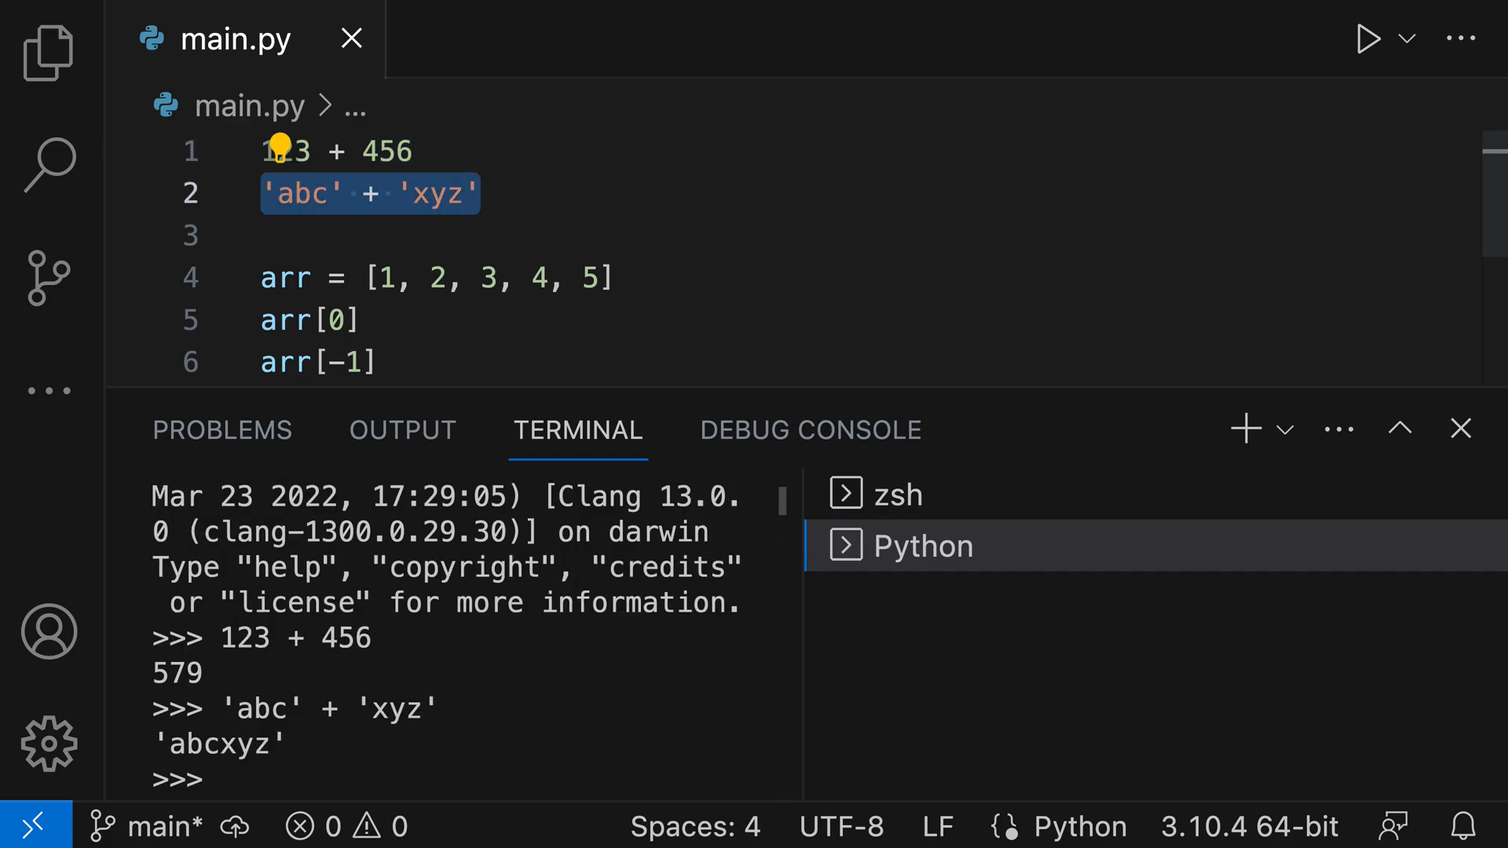
pyautogui.moveTo(330, 681)
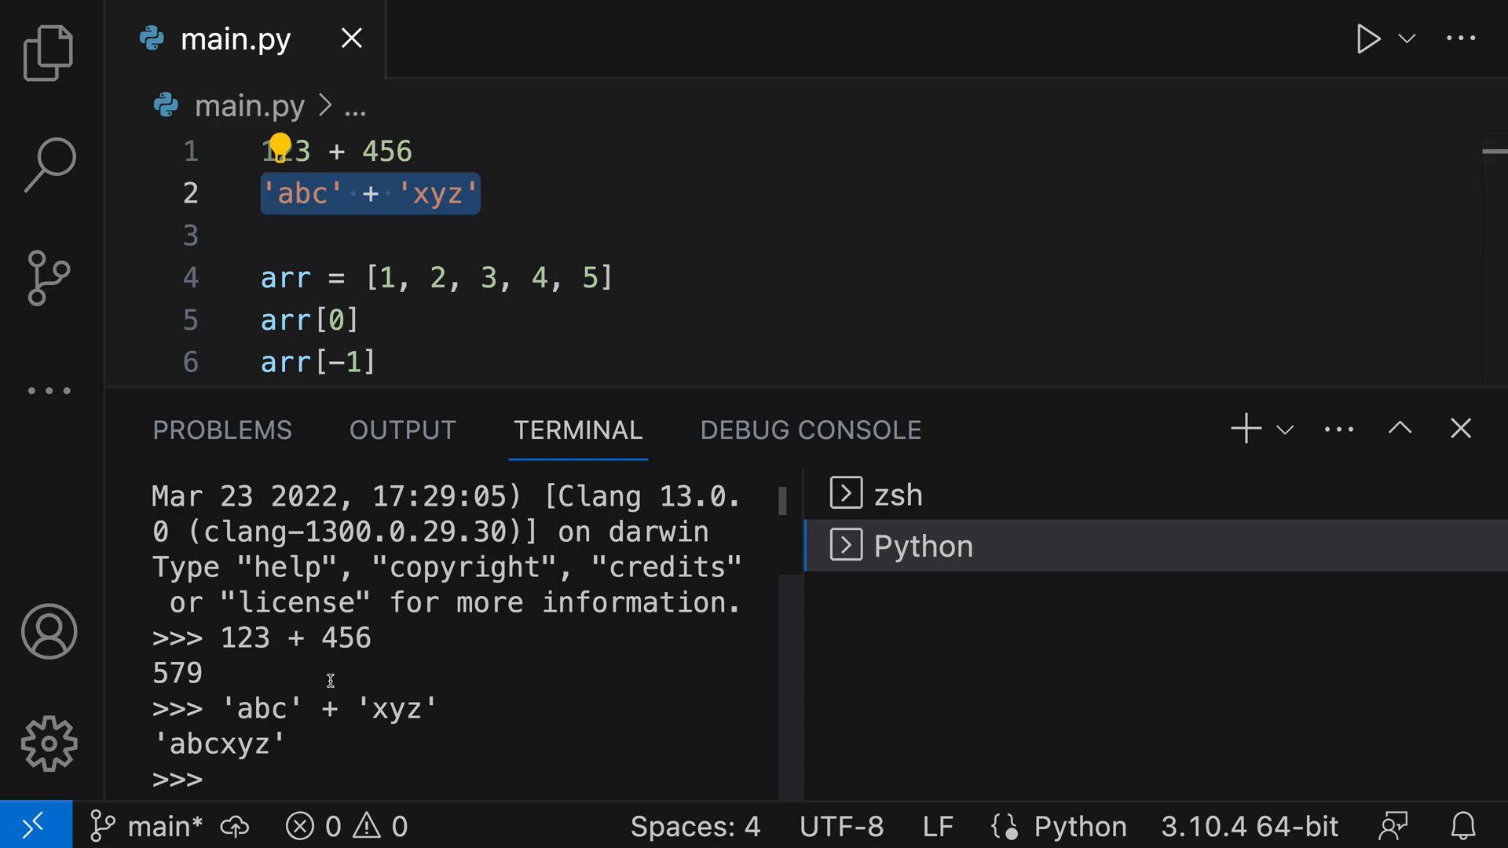
pyautogui.moveTo(546, 230)
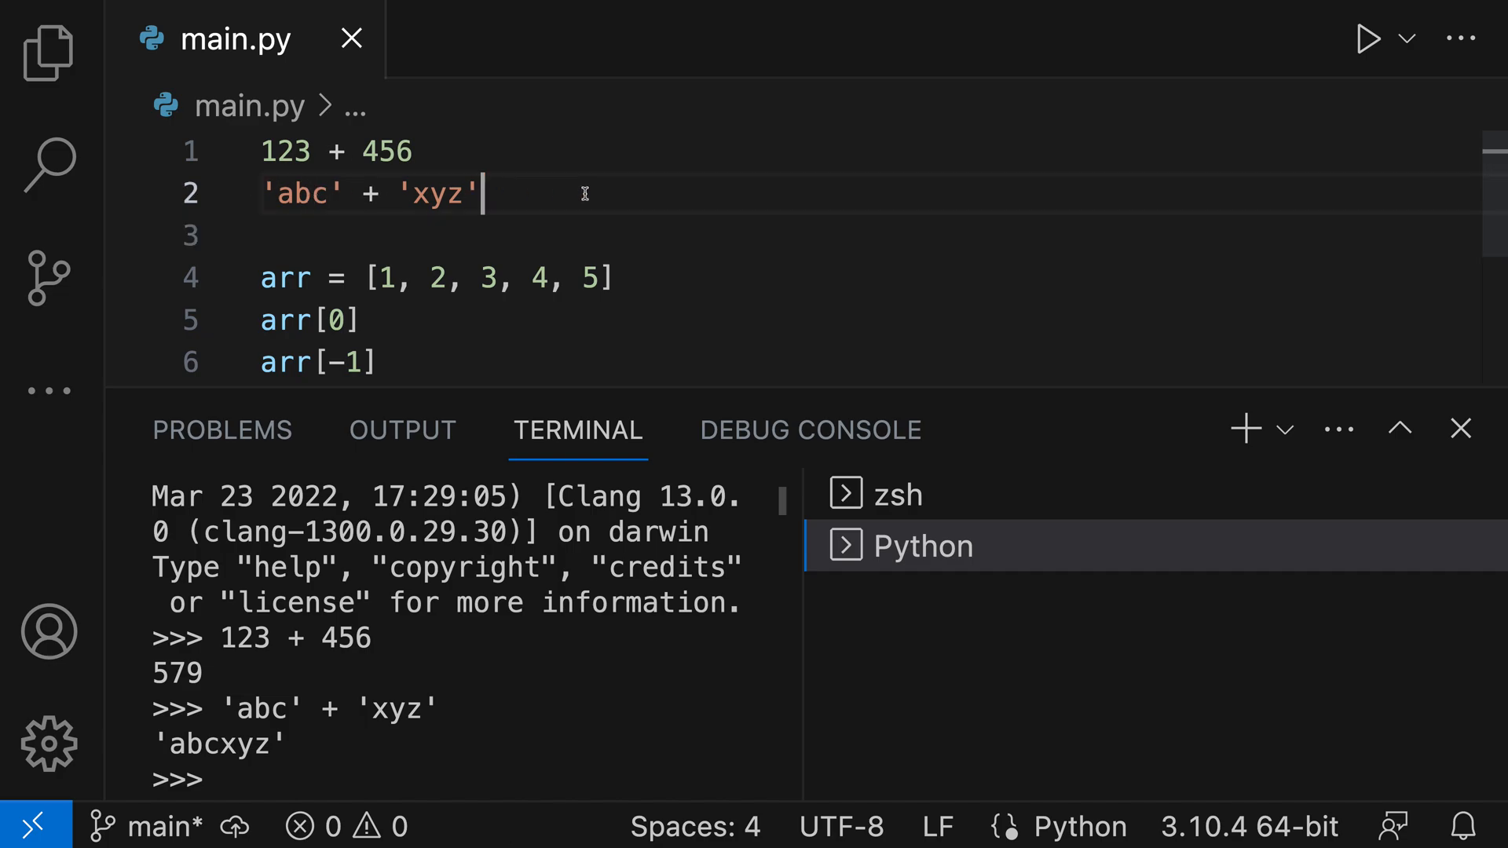
pyautogui.moveTo(424, 242)
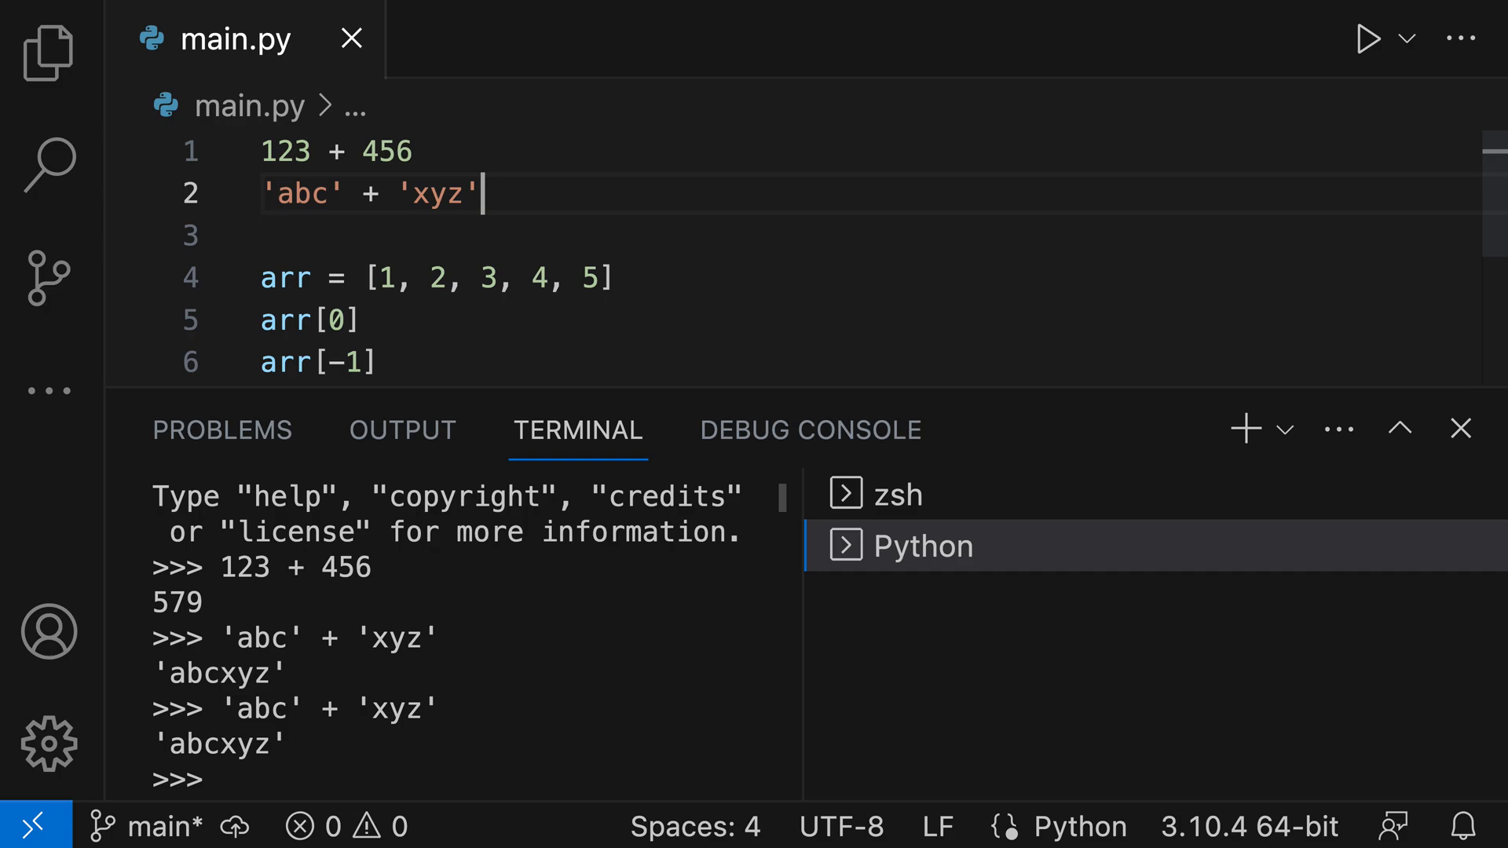
pyautogui.moveTo(440, 234)
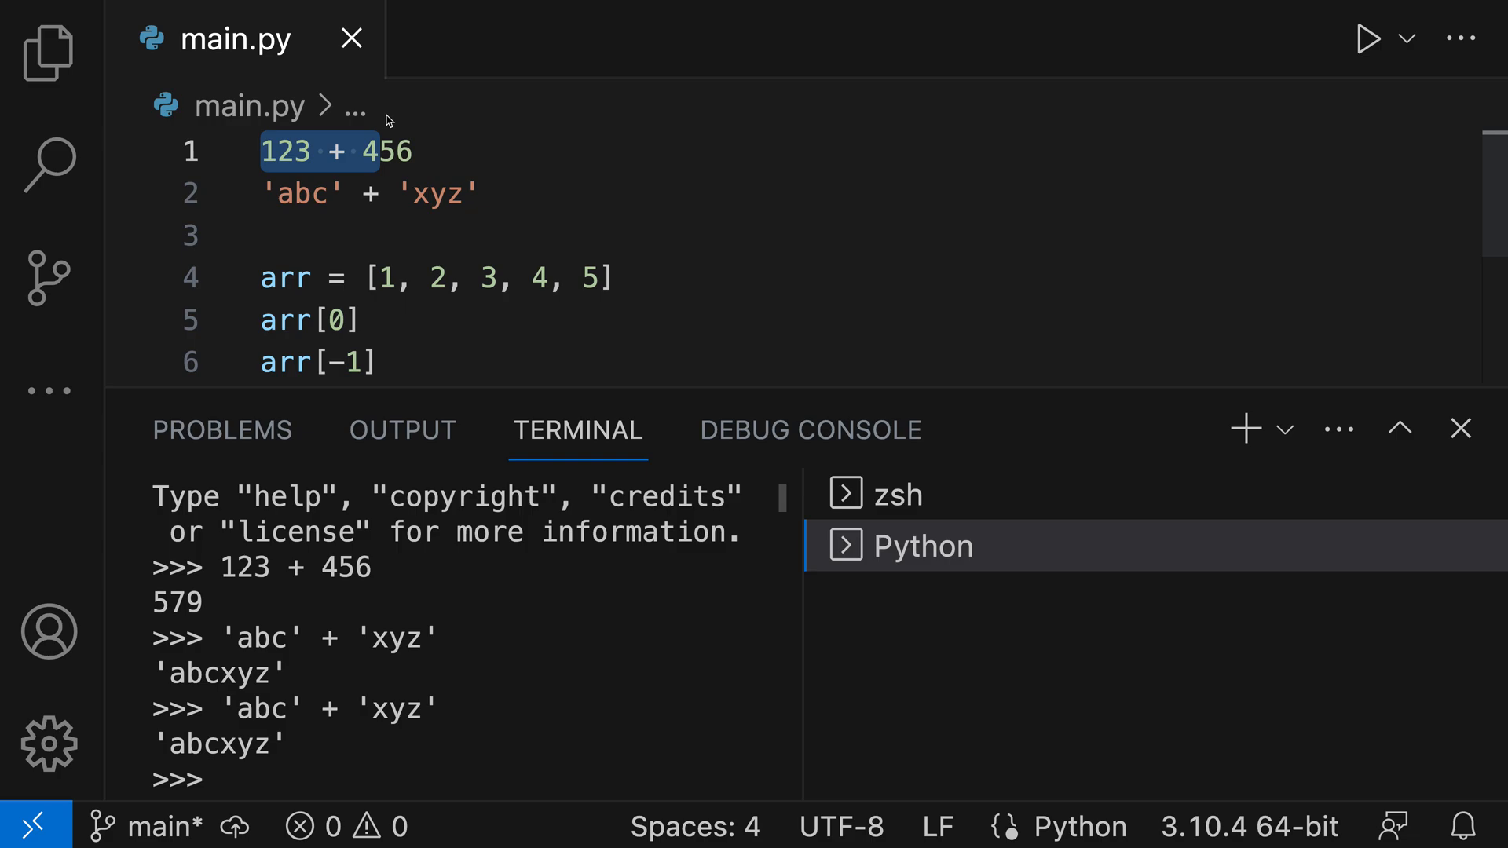
pyautogui.moveTo(407, 238)
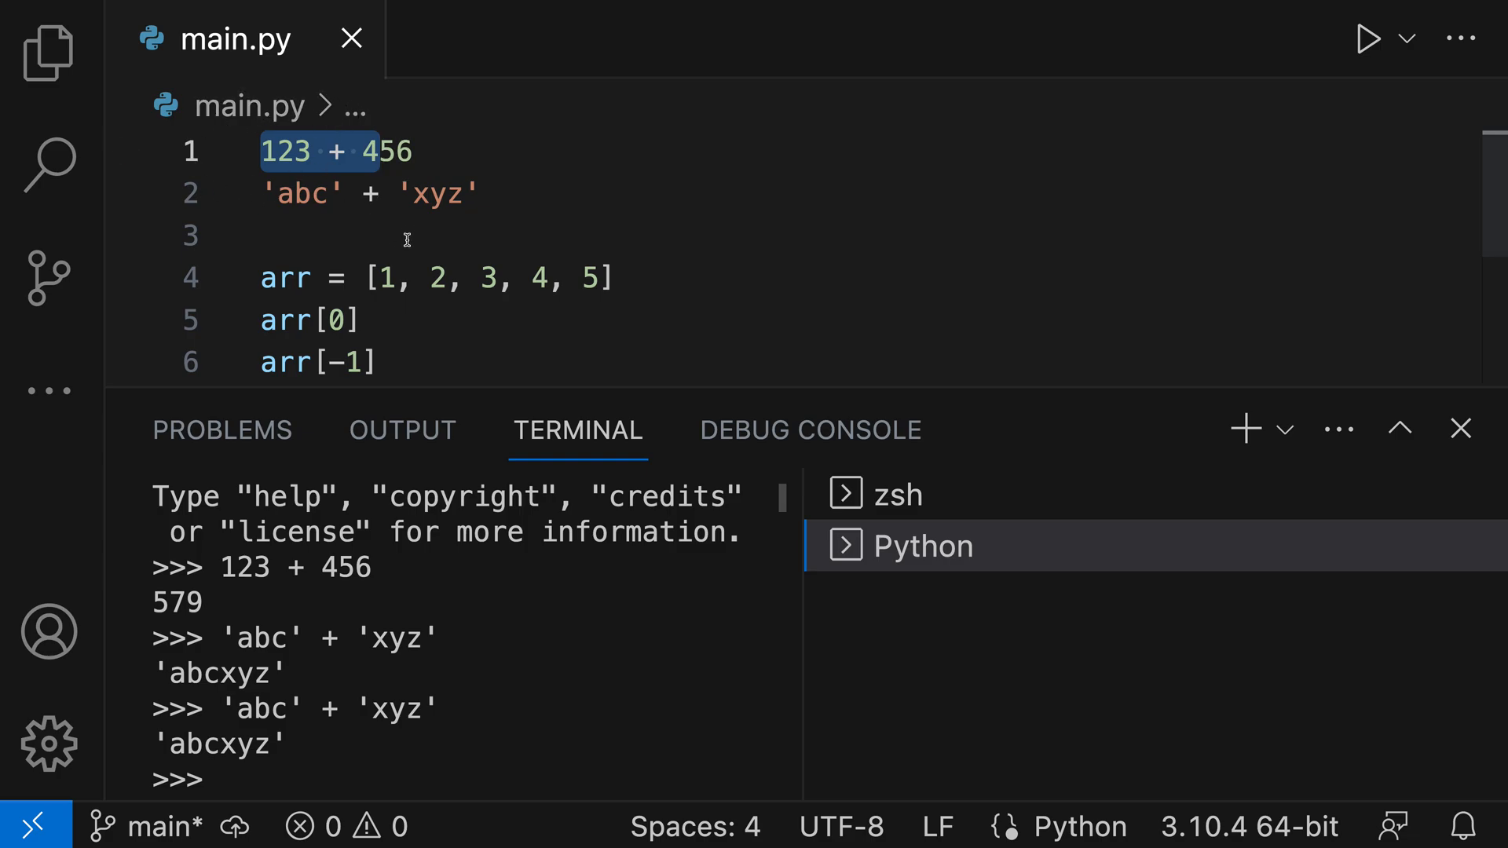
# Step: Evaluate only the selected part '123 + 4' in the REPL, returning 127
pyautogui.write('123 + 4')
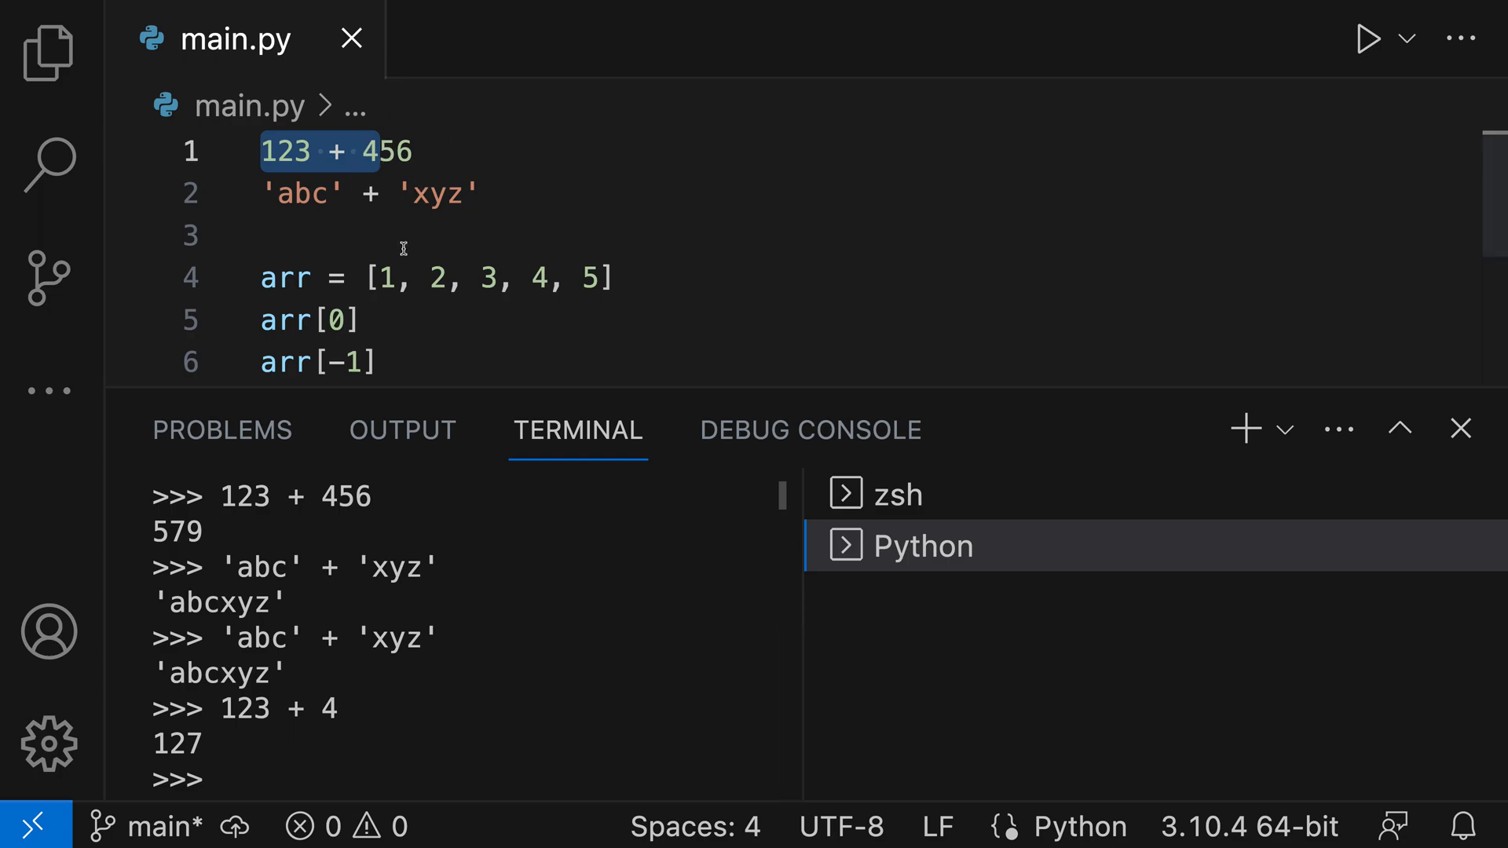
pyautogui.moveTo(320, 295)
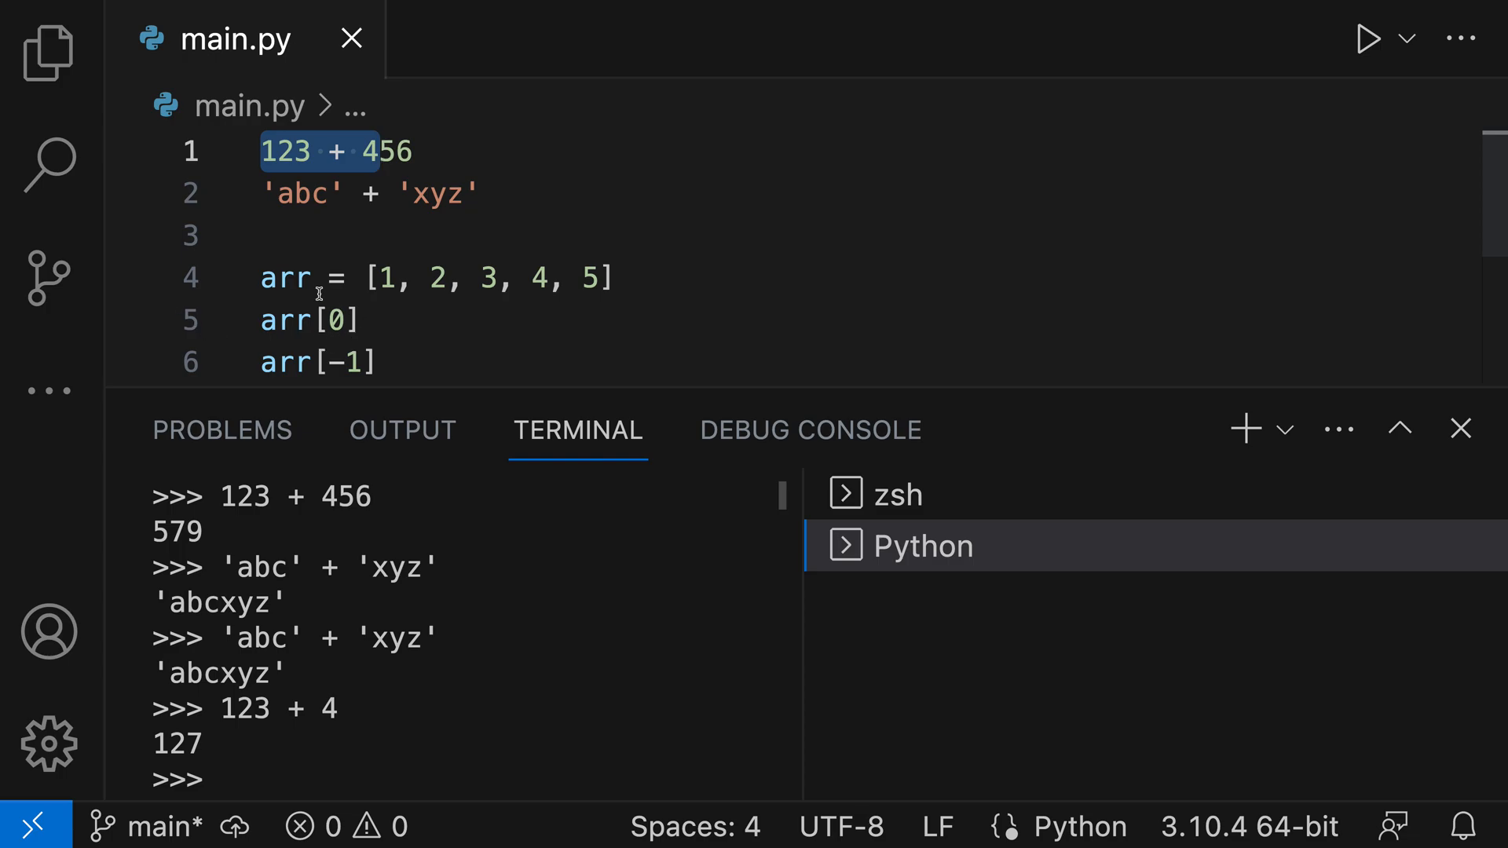
pyautogui.moveTo(365, 320)
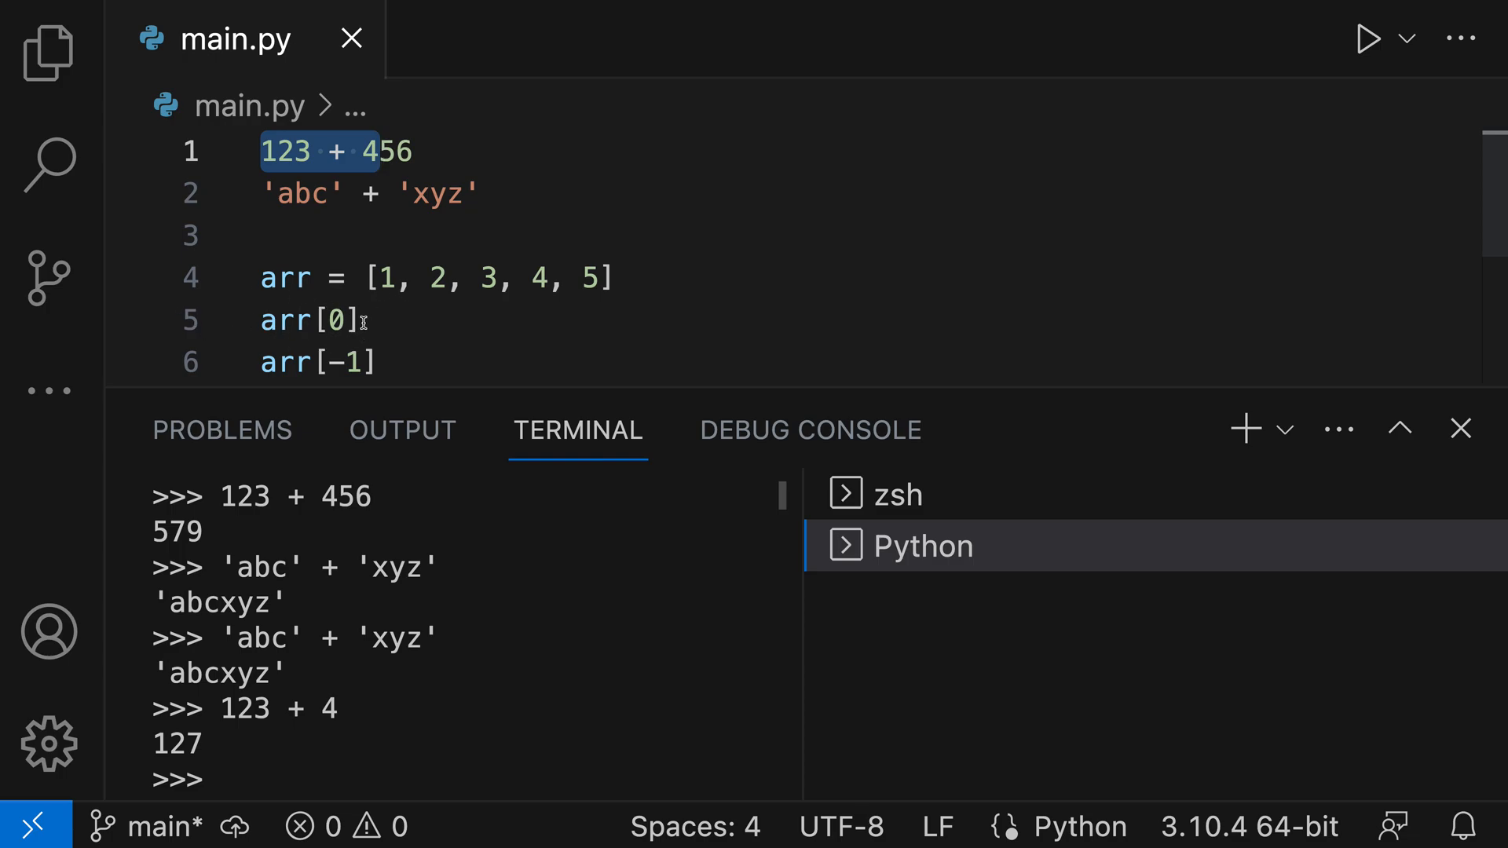
# Step: Run line 5, arr[0], in the REPL, raising a NameError since arr is undefined
pyautogui.click(364, 320)
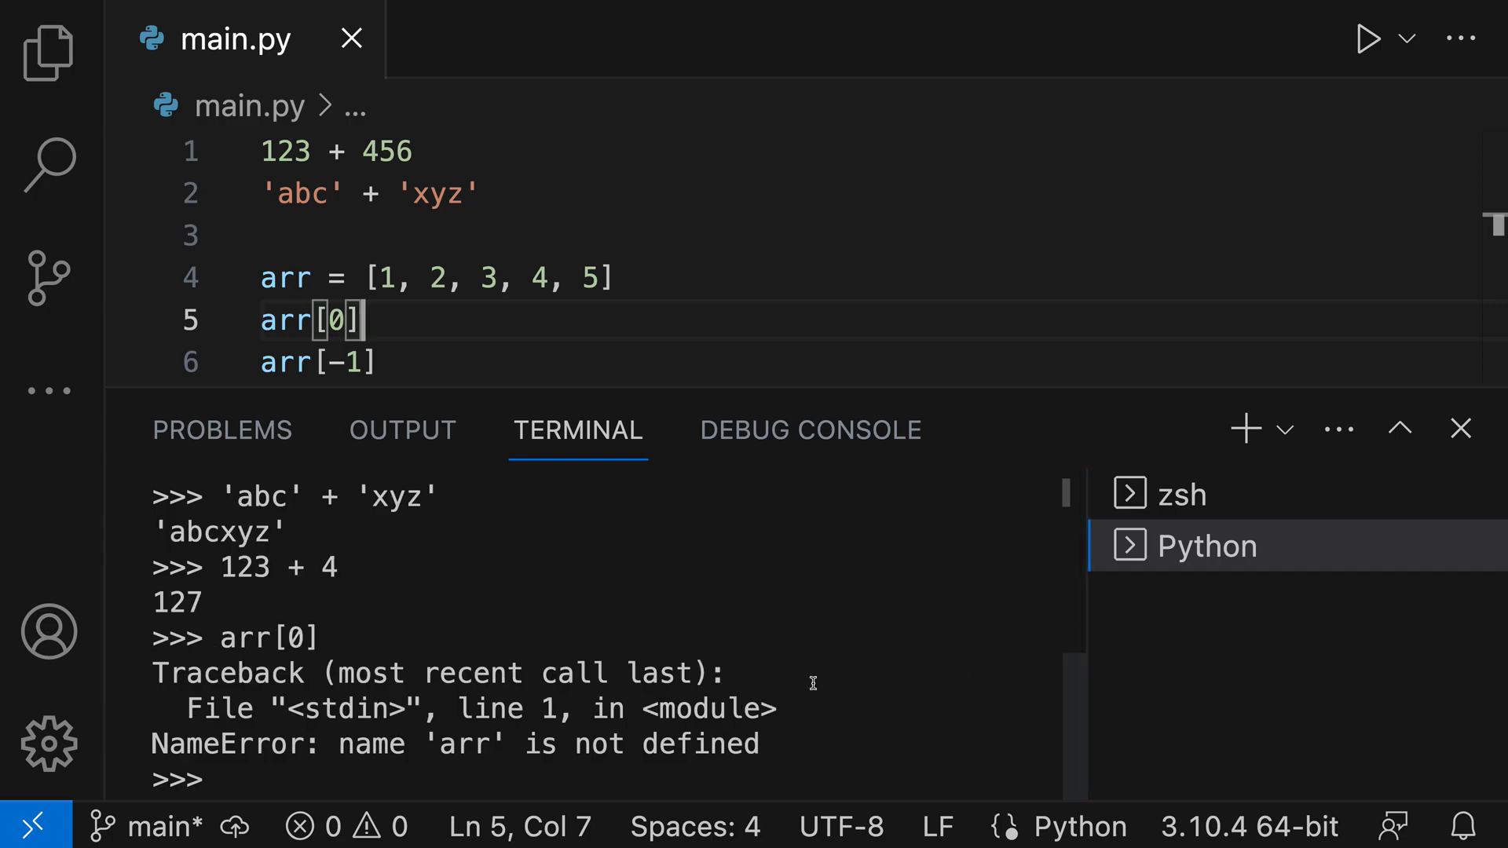
pyautogui.moveTo(737, 743)
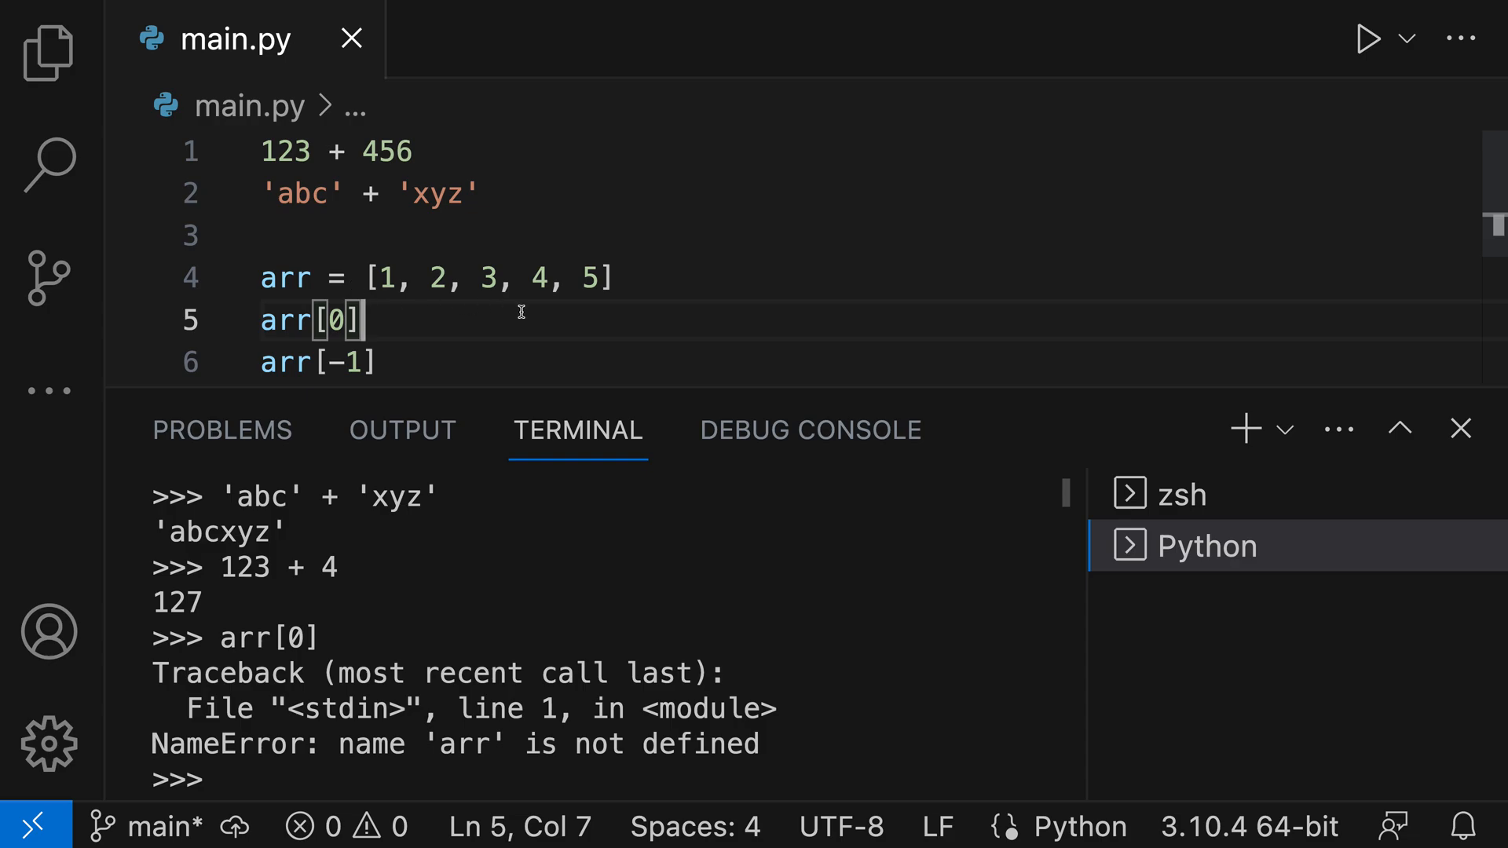
pyautogui.moveTo(245, 299)
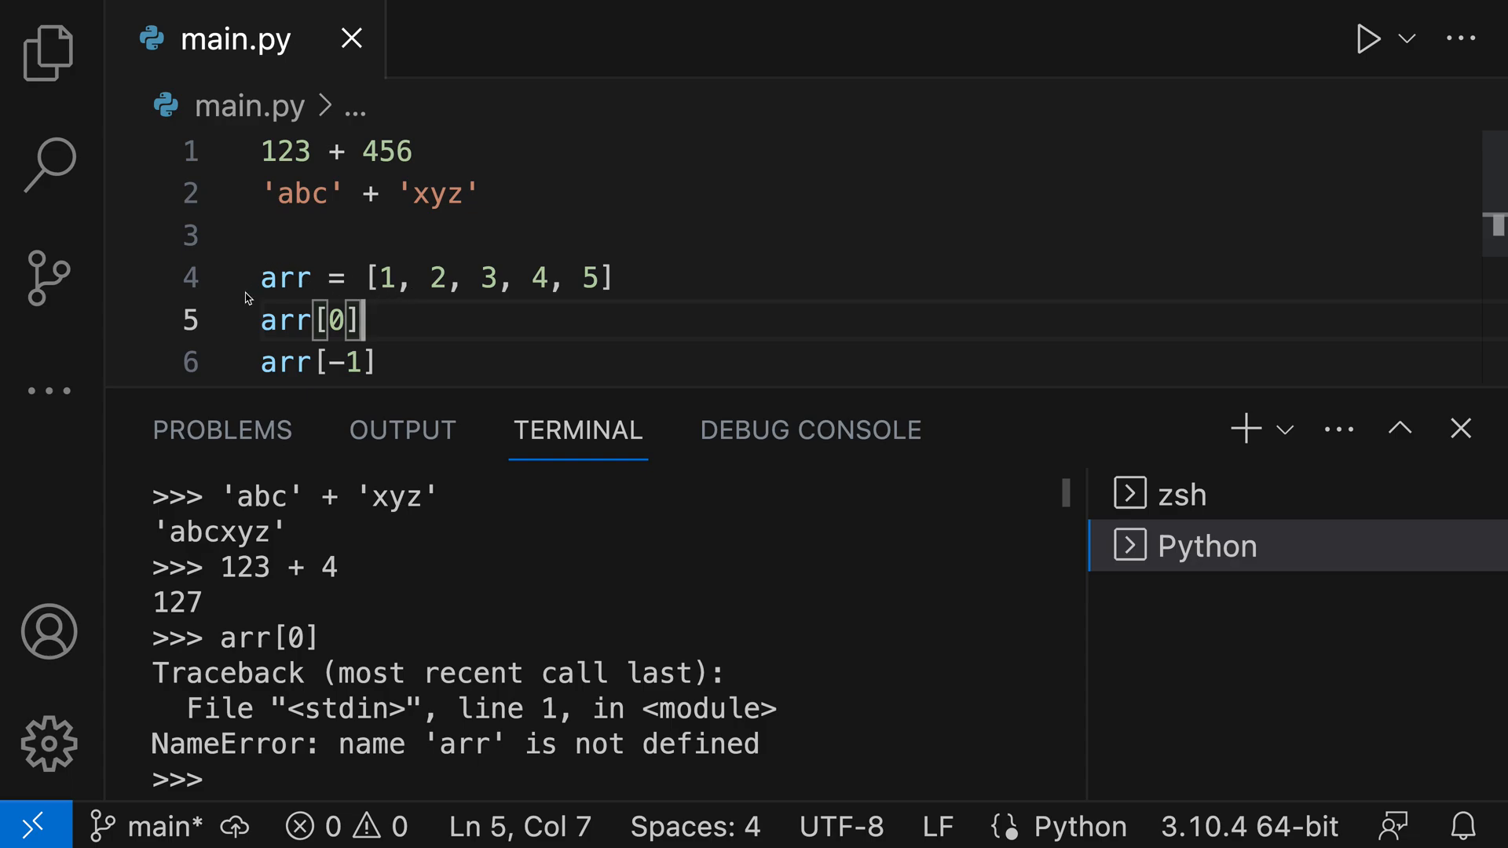
pyautogui.moveTo(433, 348)
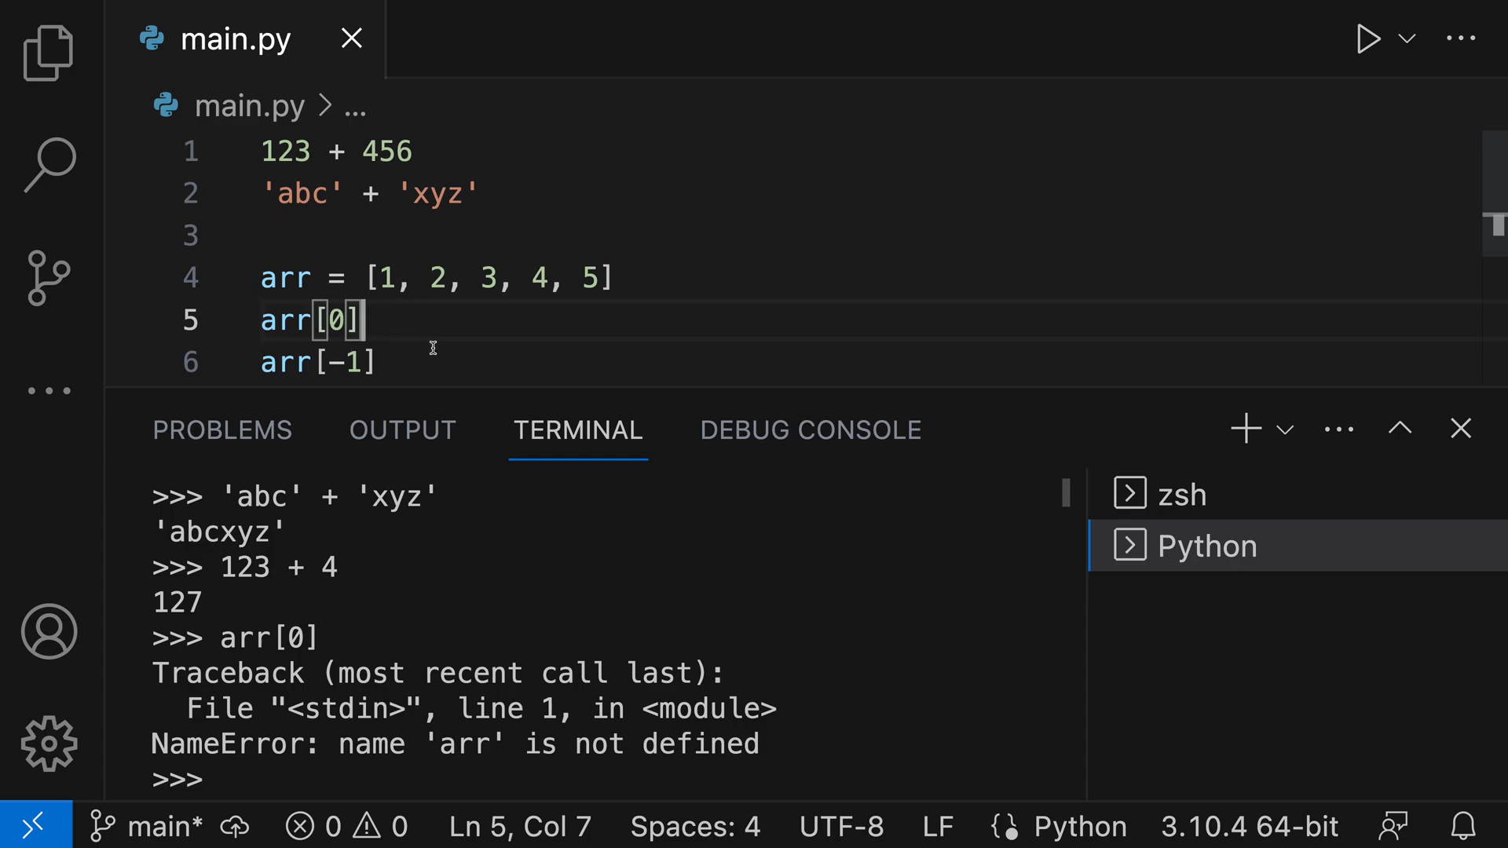
pyautogui.moveTo(308, 277)
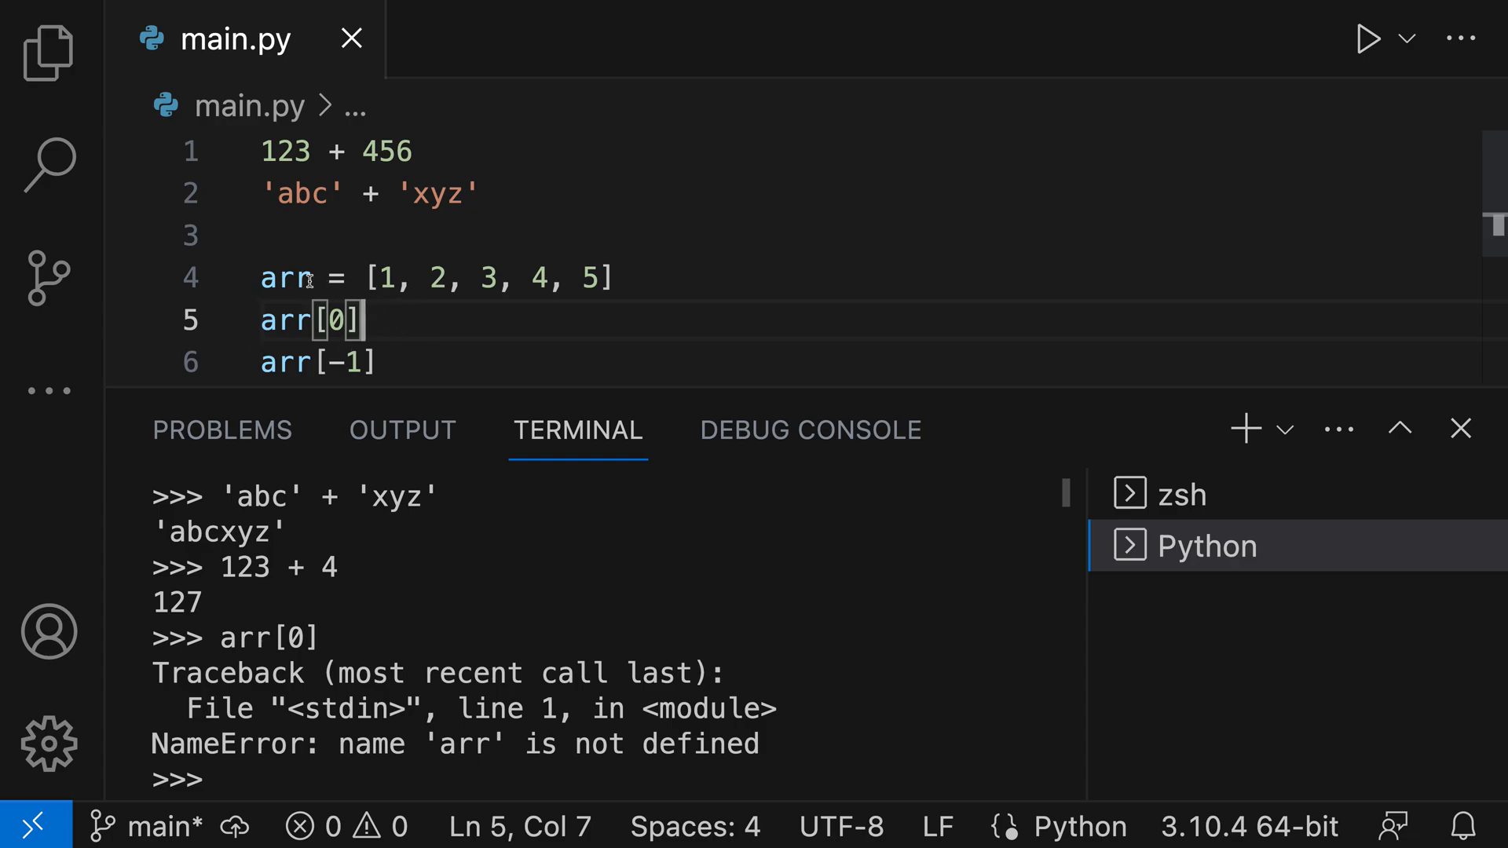
# Step: Run the arr = [1, 2, 3, 4, 5] assignment so arr[0] returns 1
pyautogui.click(284, 278)
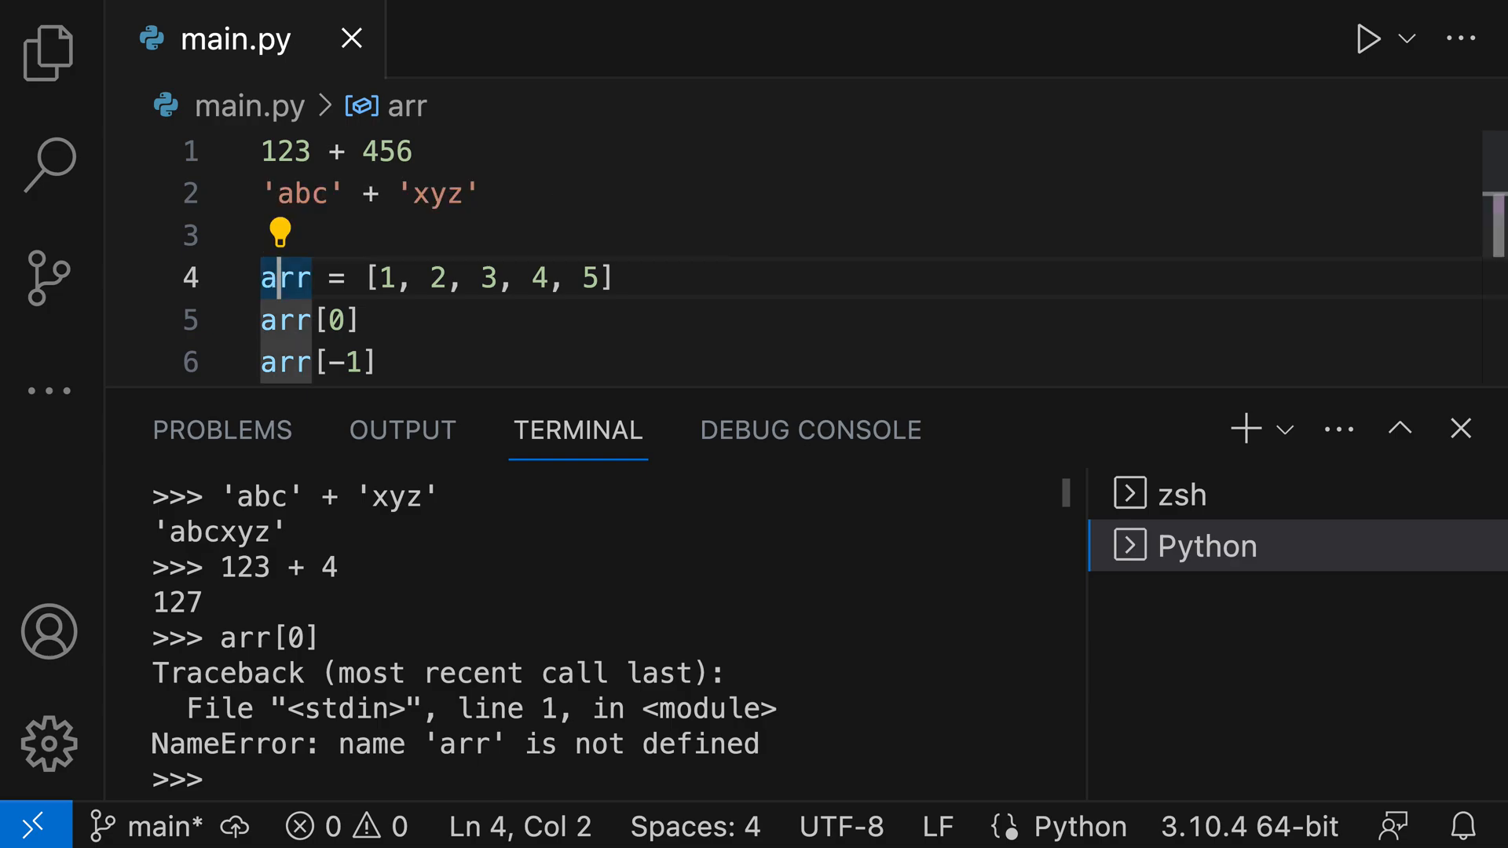
pyautogui.press('Enter')
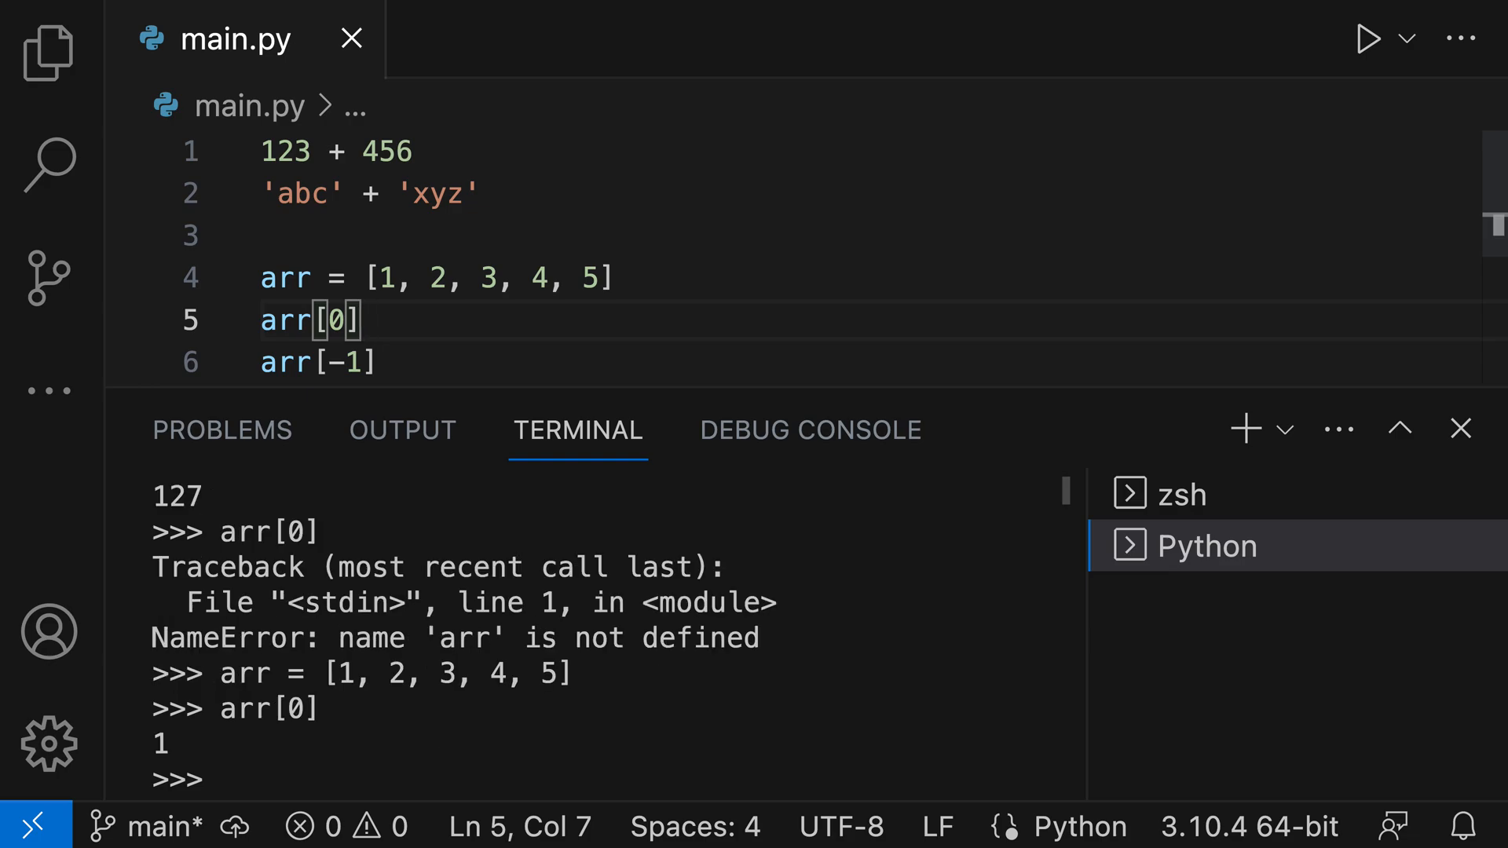
pyautogui.moveTo(433, 280)
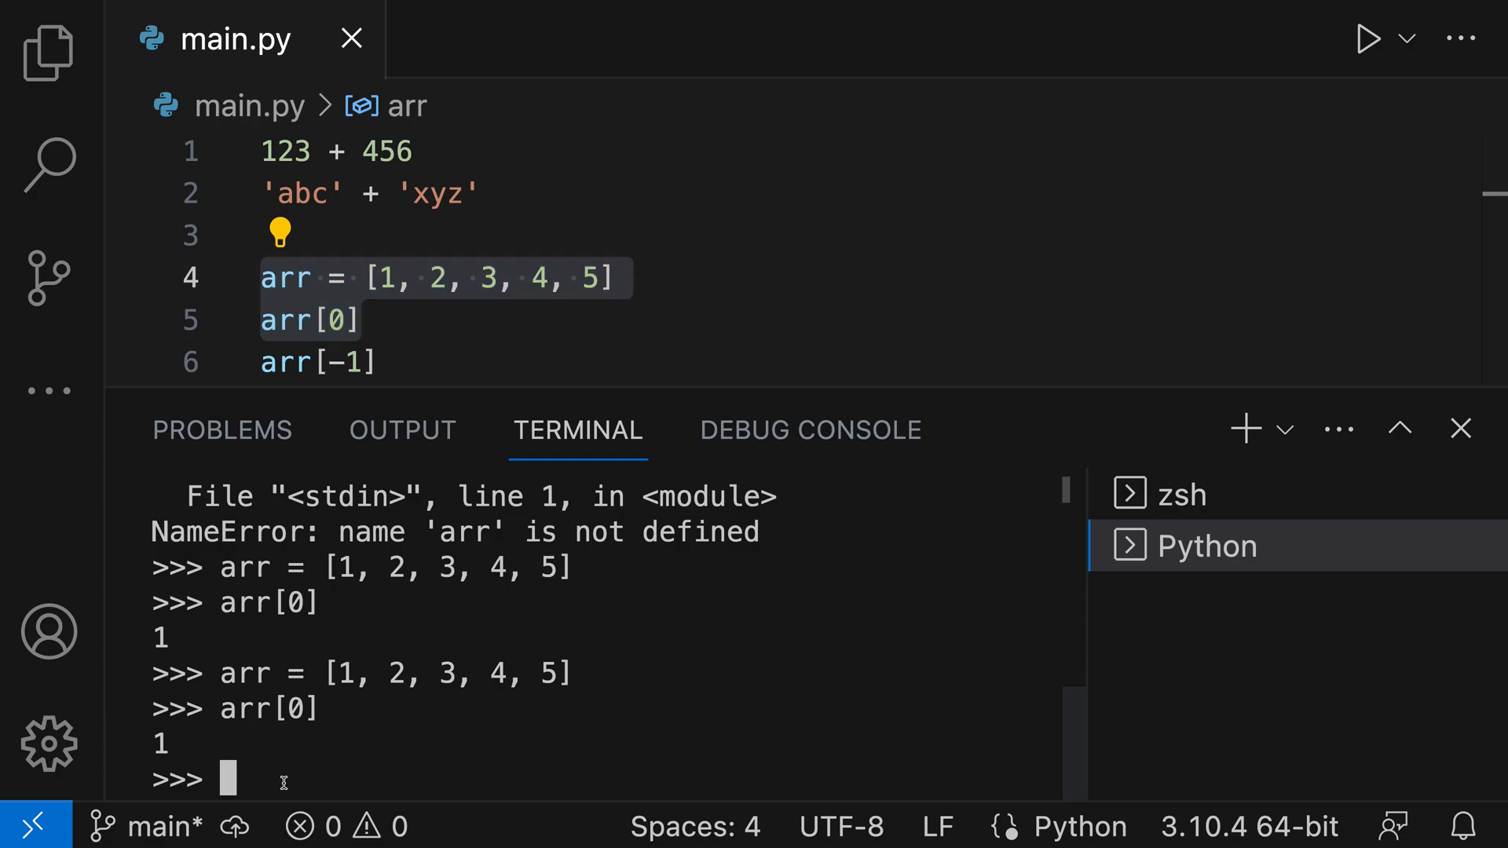
# Step: Evaluate arr[2] directly at the REPL prompt, returning 3
pyautogui.write('arr[2]')
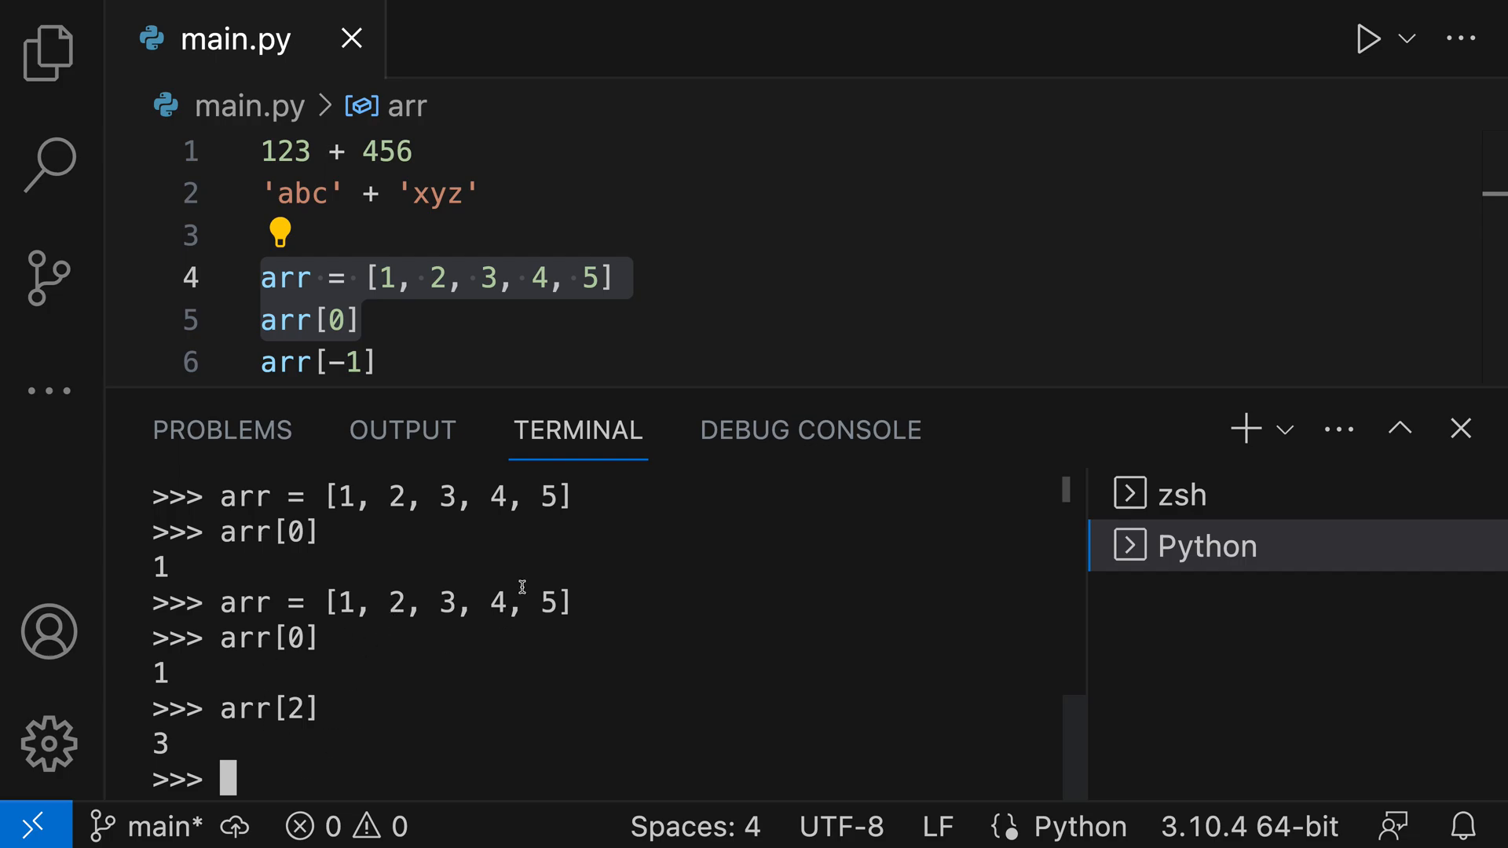
pyautogui.moveTo(578, 358)
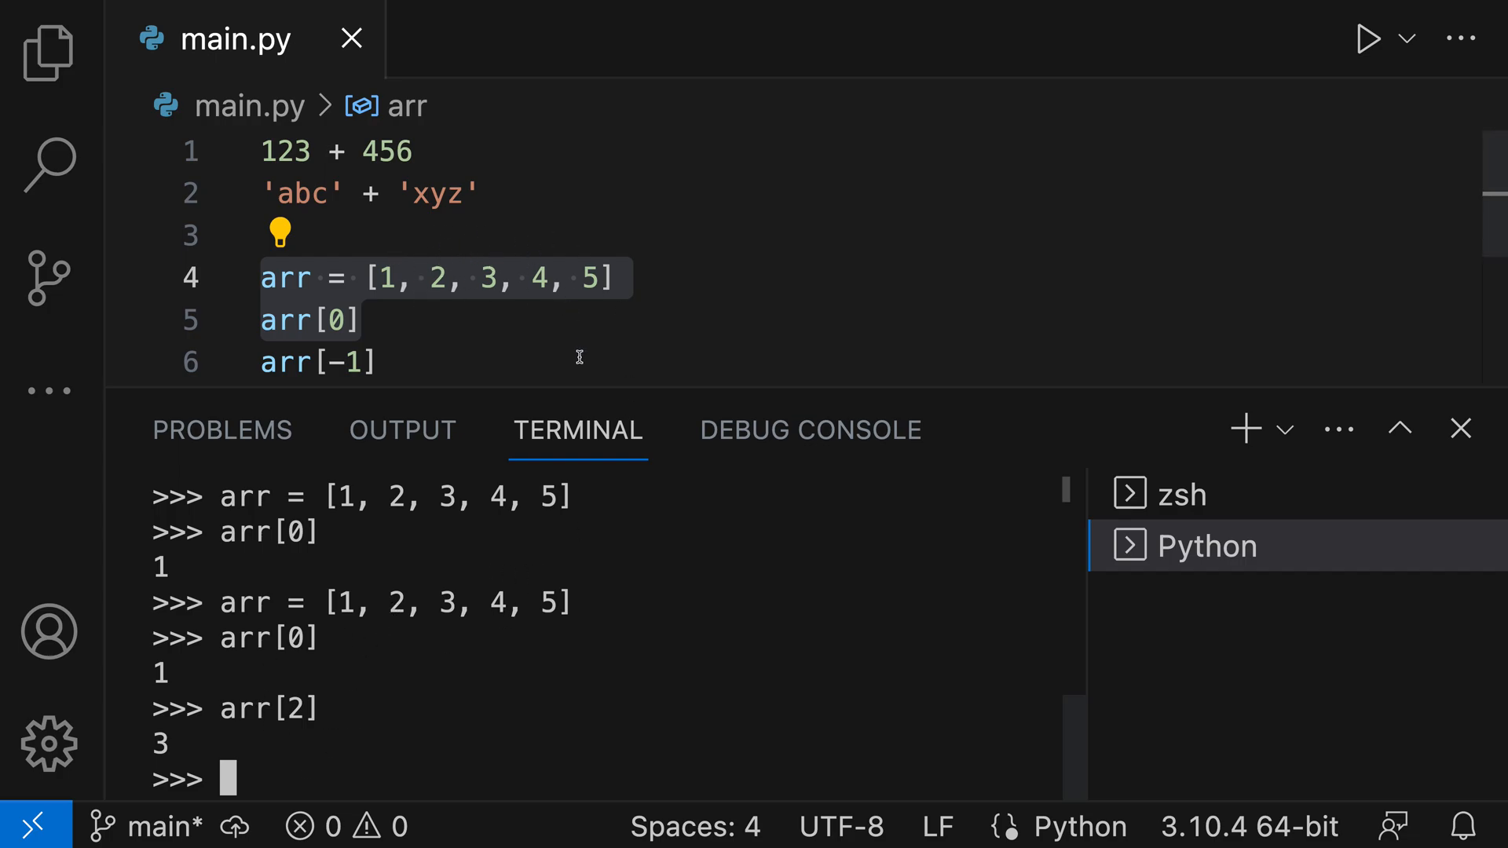